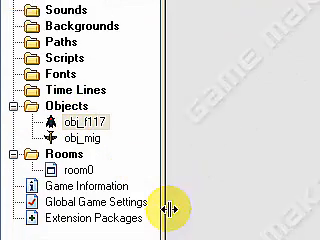
- Bring up obj_f117's properties from the resource tree
double_click(57, 120)
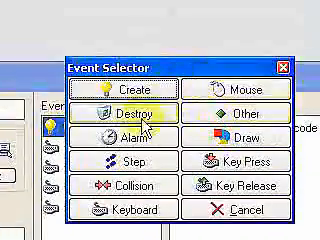
- Add an Alarm 0 event to obj_f117
left_click(120, 128)
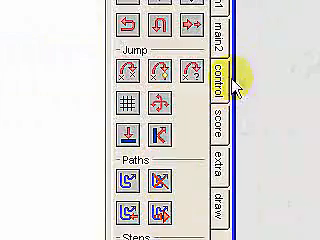
- Add an Execute Code action with instance_create(320,0,obj_mig) and confirm it
left_click(215, 76)
type("instance_create(320,0,obj_mig)")
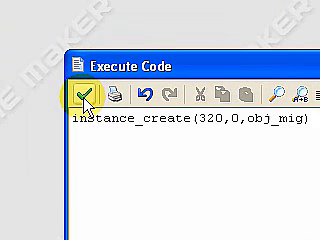
left_click(77, 91)
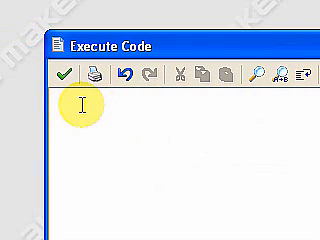
- Write alarm[0]=30 in the Create event's code action
type("at")
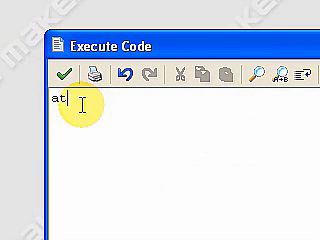
type("alarm")
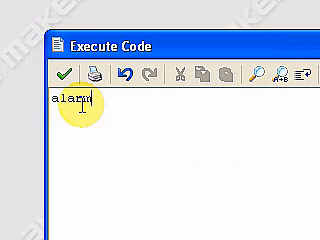
type("[")
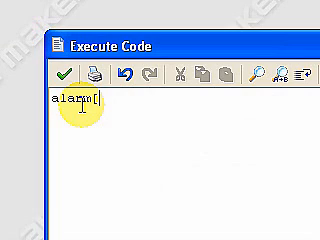
type("0]=")
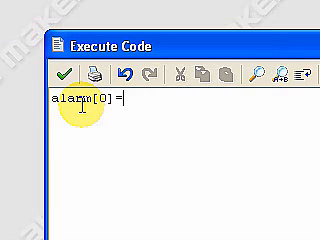
type("30")
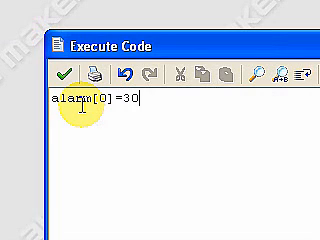